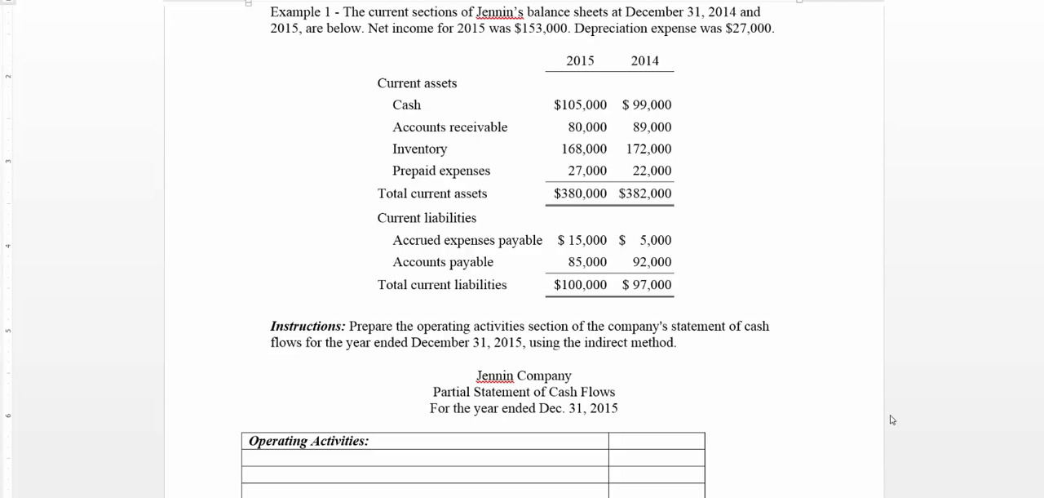
{"action": "mouse_move", "coordinate": [319, 369]}
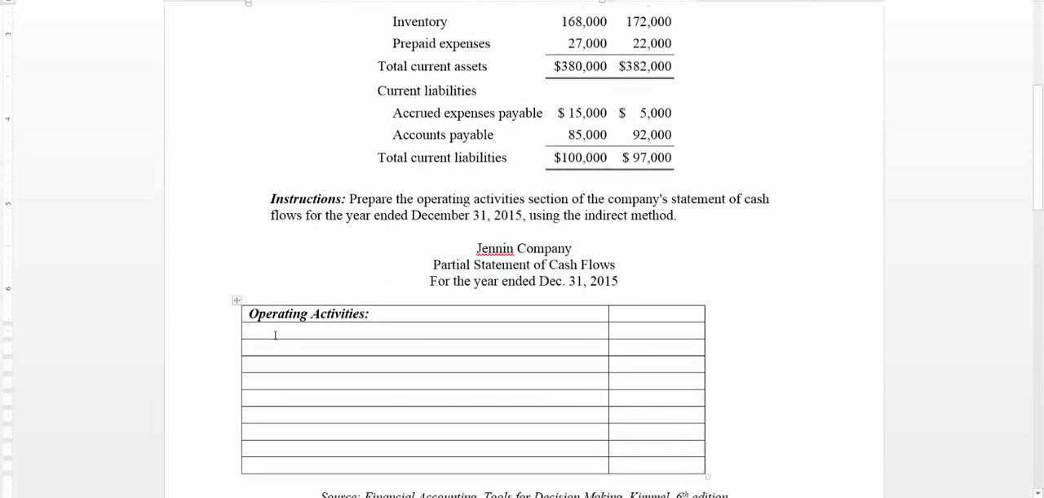
Enter Net Income of $153,000, then the heading 'Adjustments to convert net income to cash:' below it
{"action": "type", "text": "Net Income"}
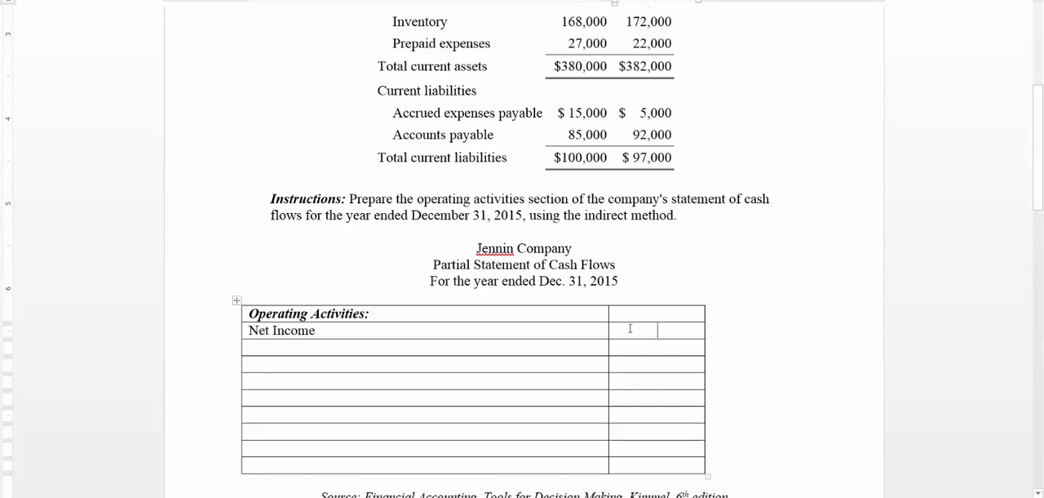
{"action": "type", "text": "$153"}
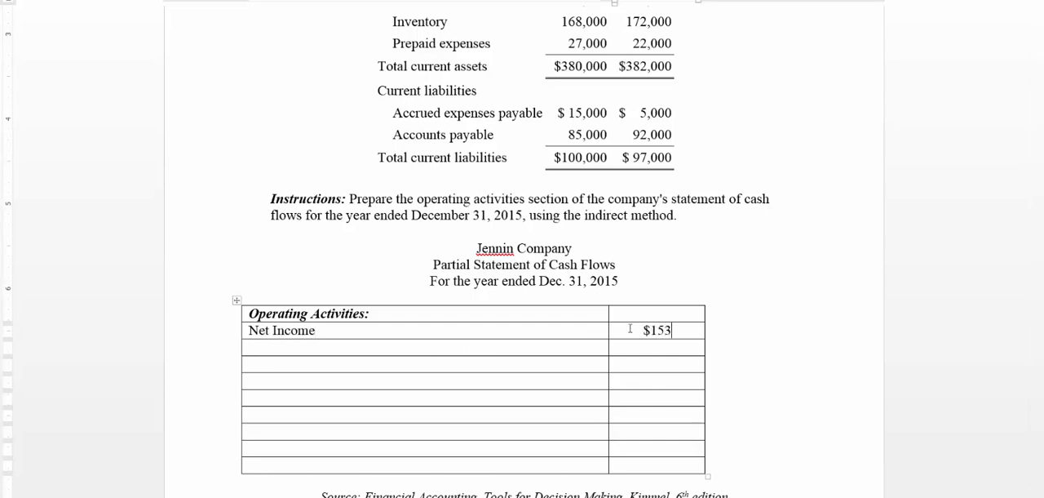
{"action": "type", "text": ",000"}
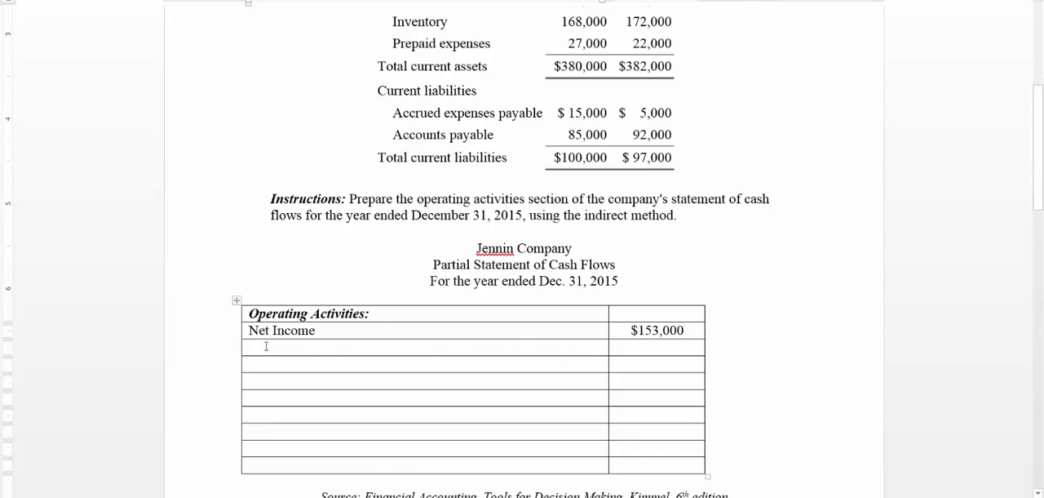
{"action": "left_click", "coordinate": [252, 346]}
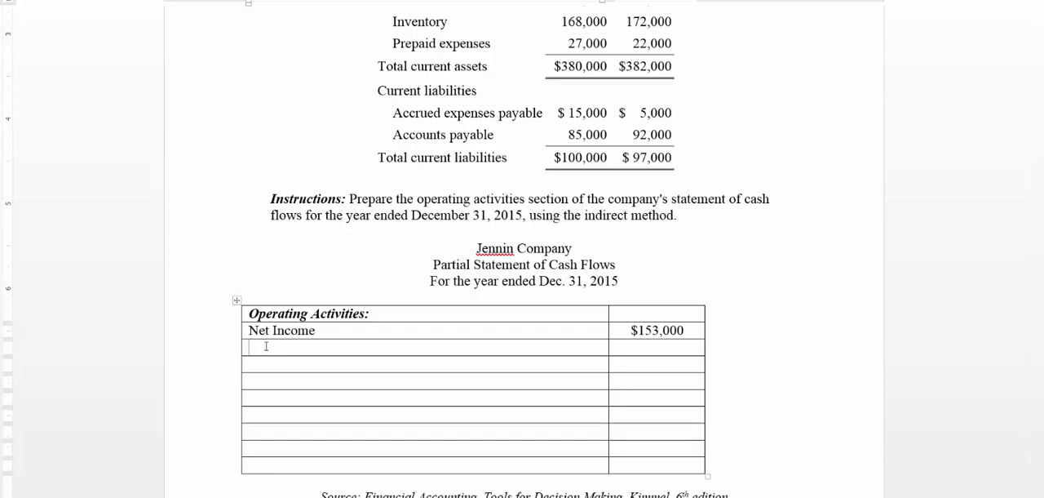
{"action": "type", "text": "Adjustments"}
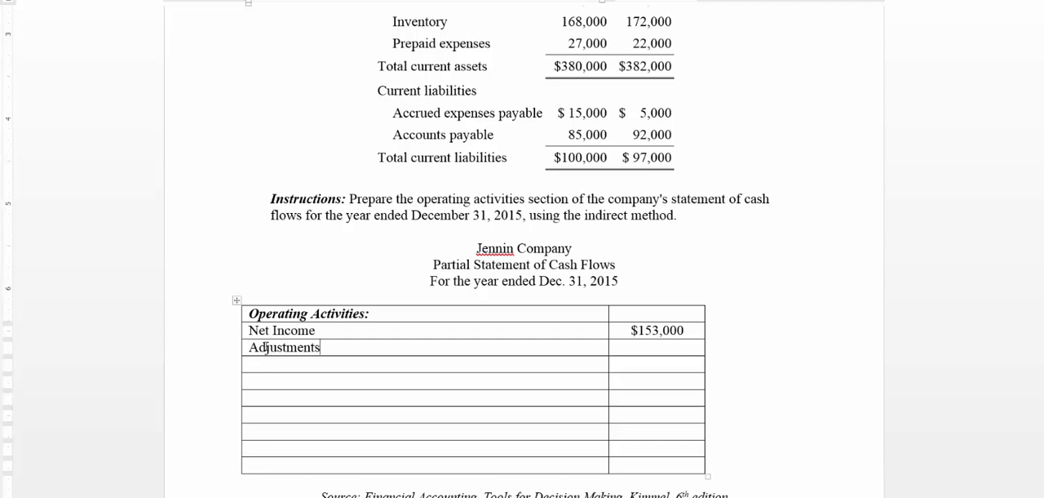
{"action": "type", "text": "to convert net income to cash:"}
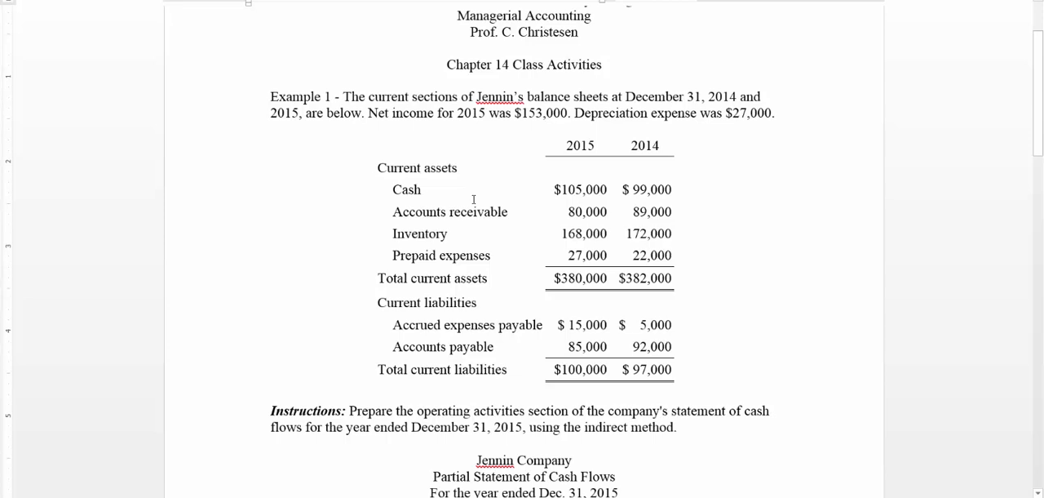
Add a Depreciation expense row with an amount of 27,000 under the adjustments heading
{"action": "scroll", "scroll_direction": "down", "scroll_amount": 3}
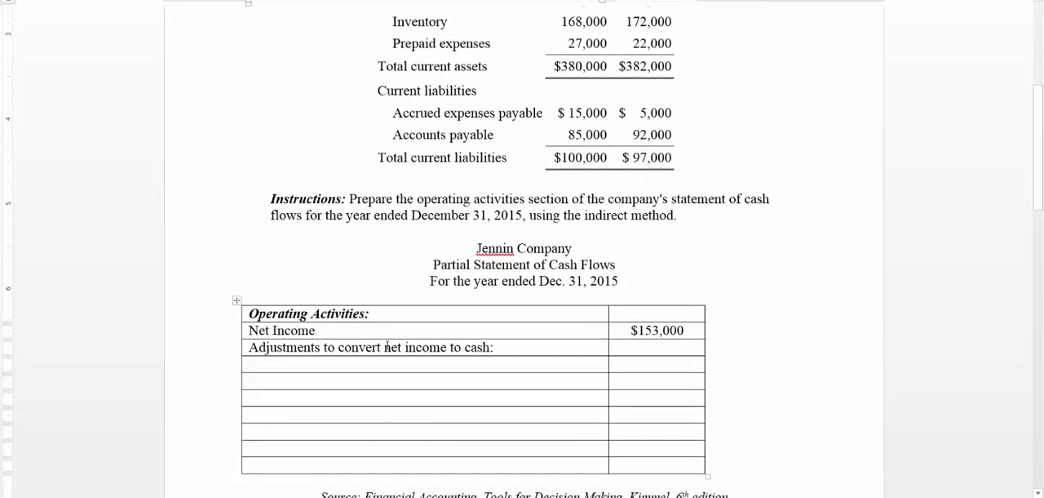
{"action": "type", "text": "Depreciation expense"}
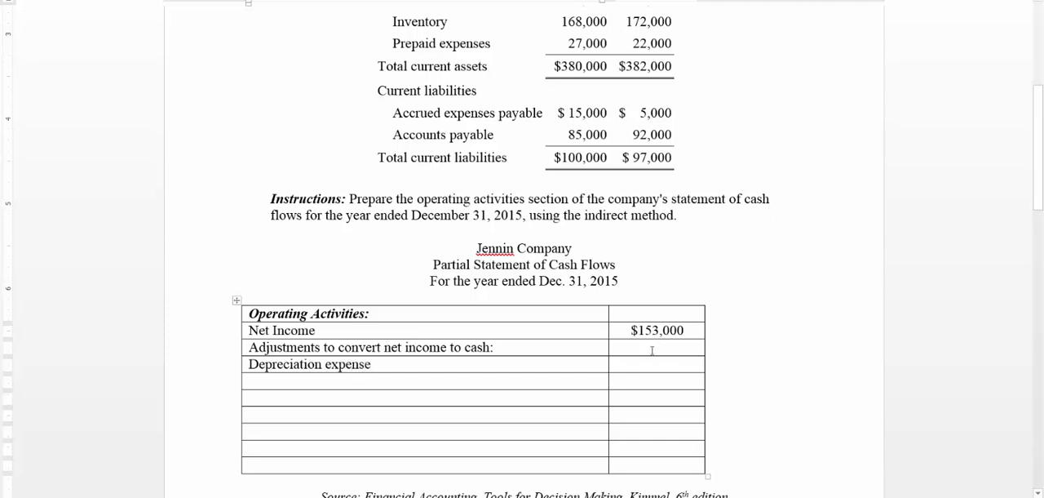
{"action": "type", "text": "27,000"}
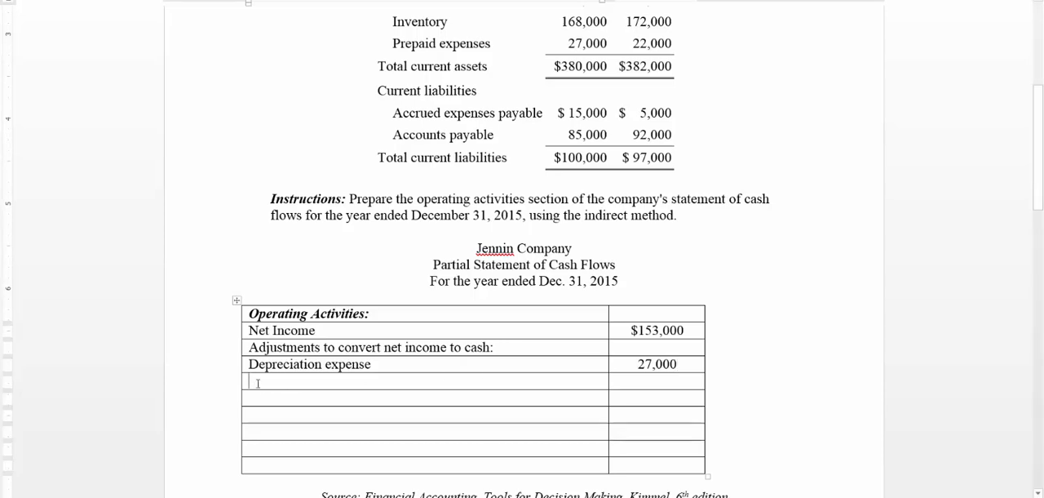
{"action": "scroll", "scroll_direction": "down", "scroll_amount": 3}
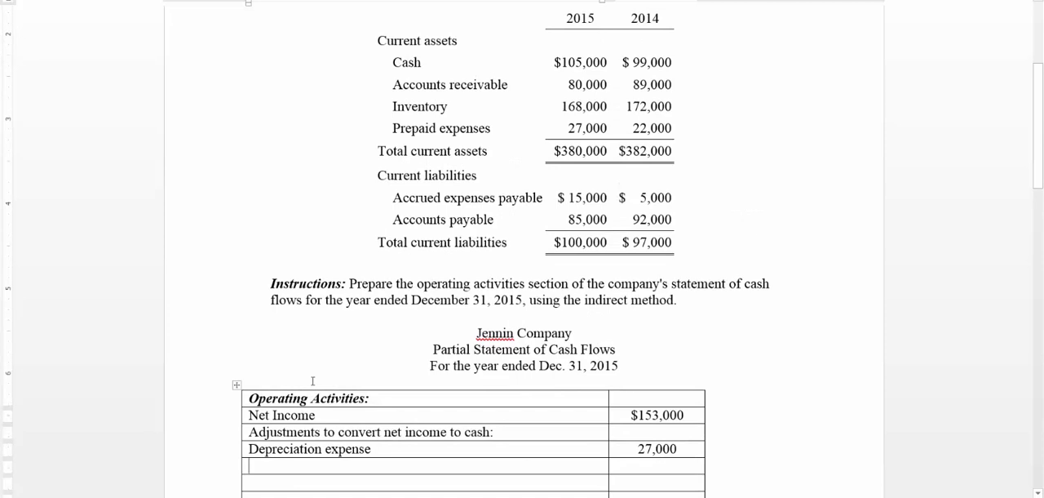
{"action": "mouse_move", "coordinate": [623, 84]}
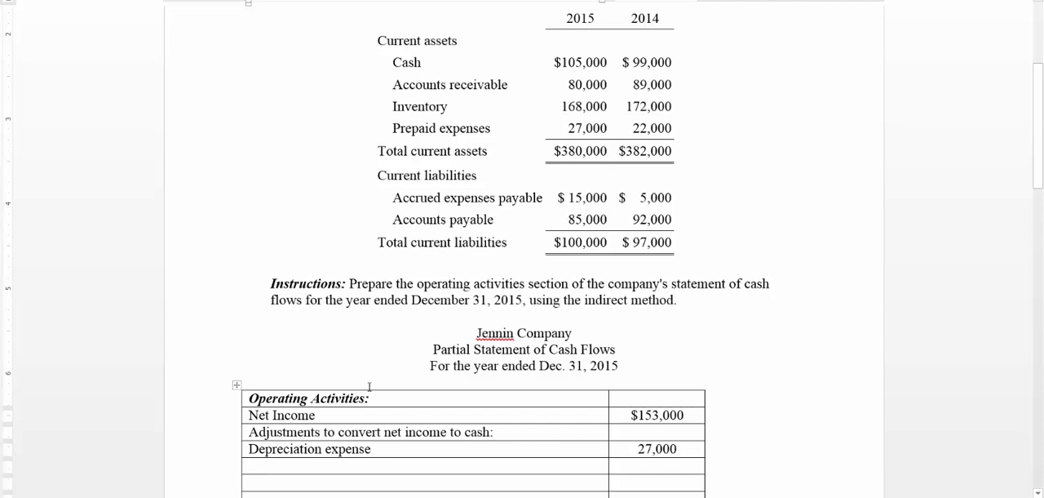
Add Decrease in accounts receivable at 9,000 and a decrease in inventory of 4,000
{"action": "type", "text": "Decre"}
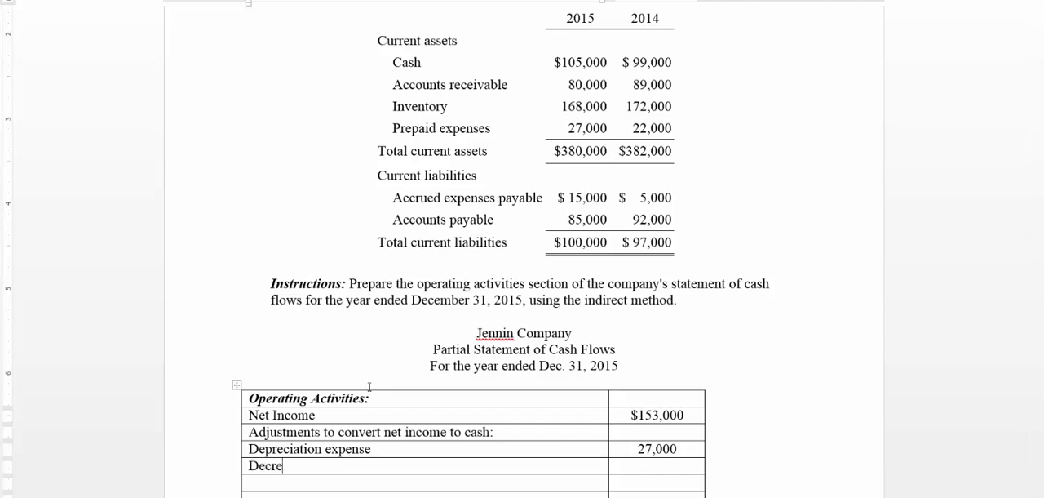
{"action": "type", "text": "ase in accounts"}
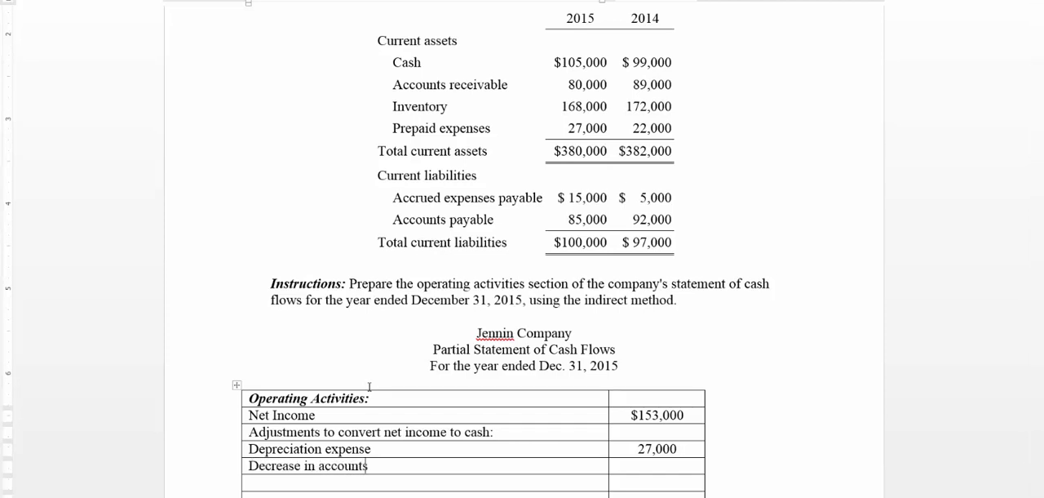
{"action": "type", "text": "receivable"}
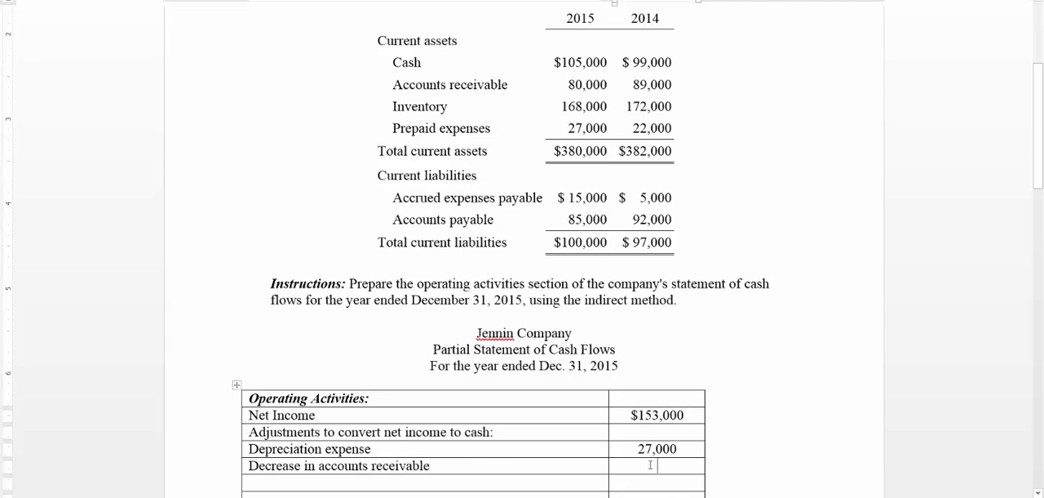
{"action": "type", "text": "9,000"}
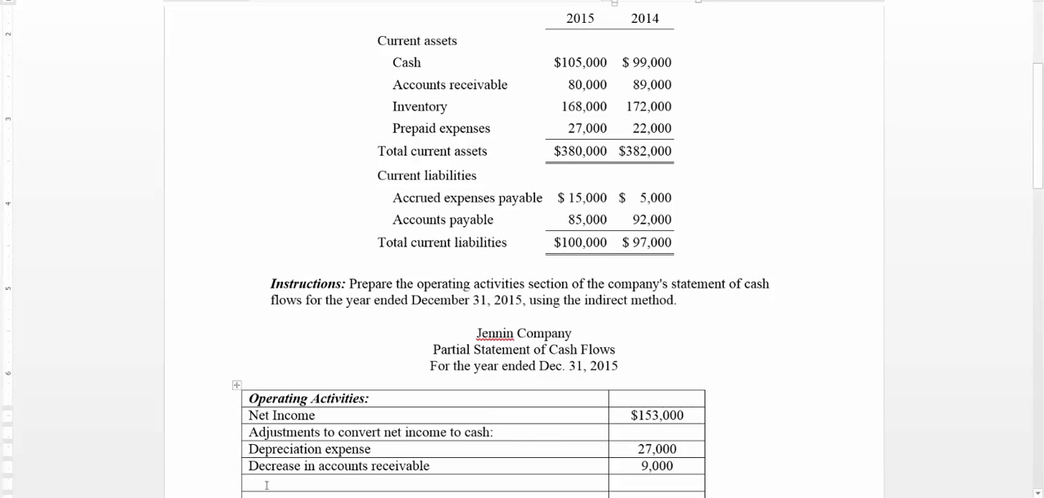
{"action": "type", "text": "Degrease in inventory"}
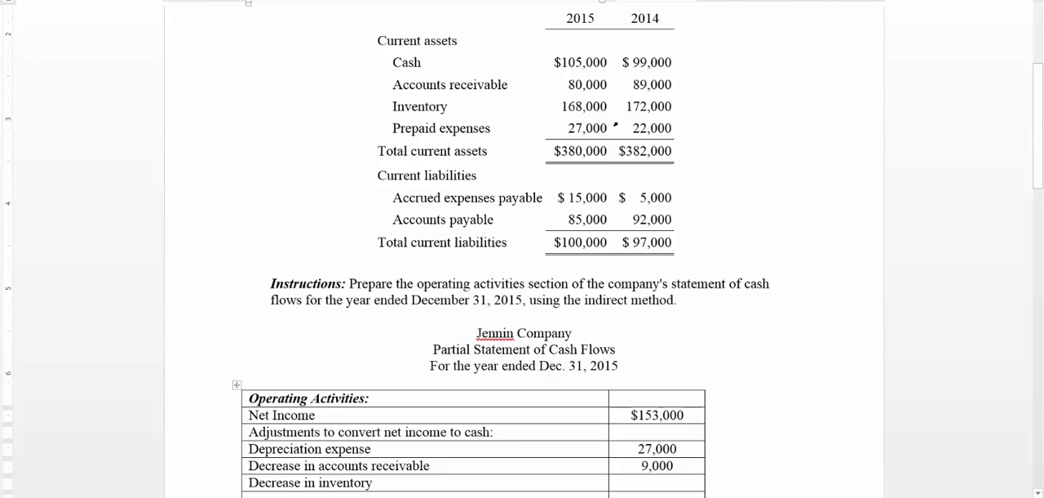
{"action": "scroll", "scroll_direction": "down", "scroll_amount": 3}
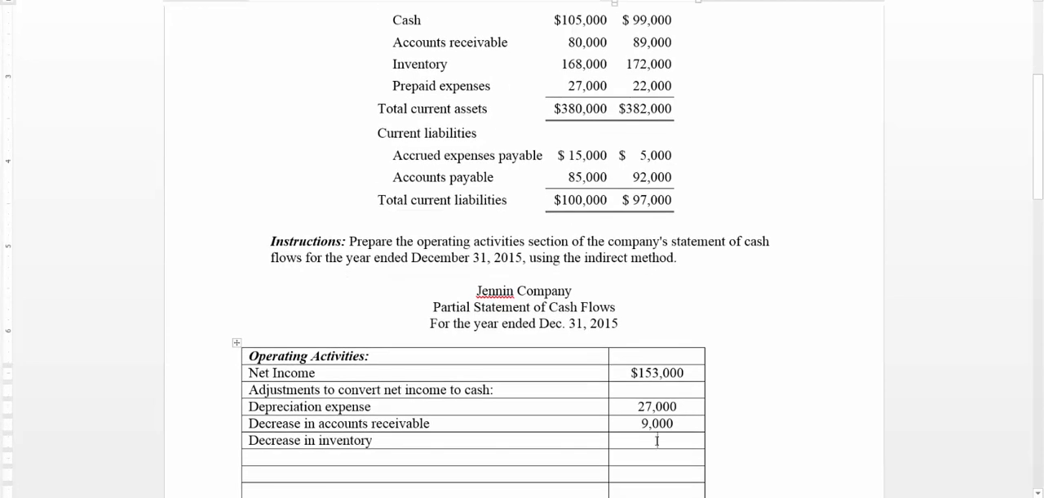
{"action": "type", "text": "4,000"}
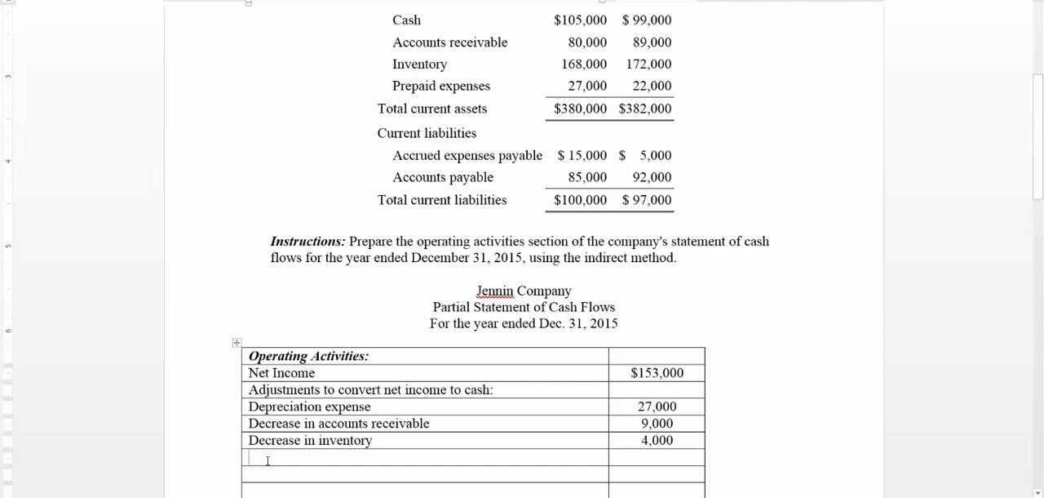
Add an Increase in prepaid expenses row with an amount of (5,000)
{"action": "type", "text": "Increase in prepaid e"}
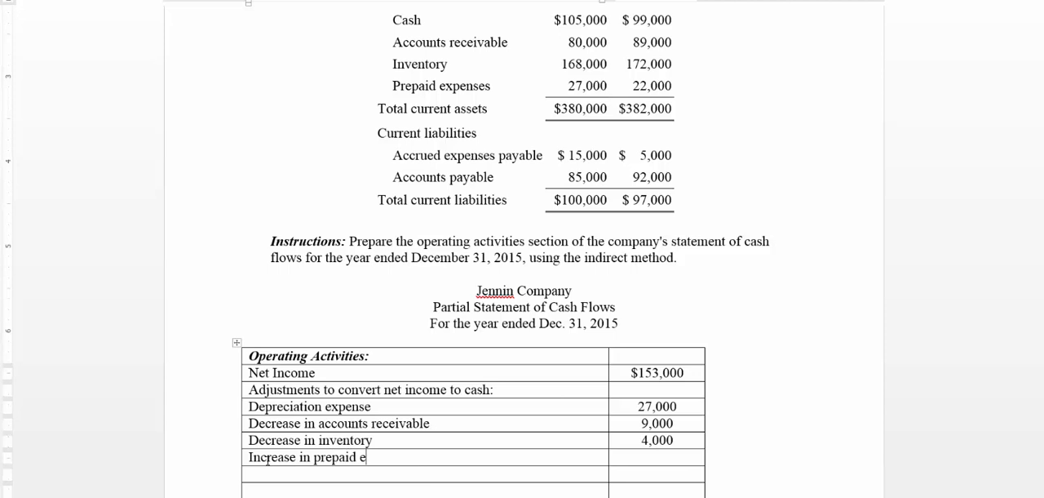
{"action": "type", "text": "x"}
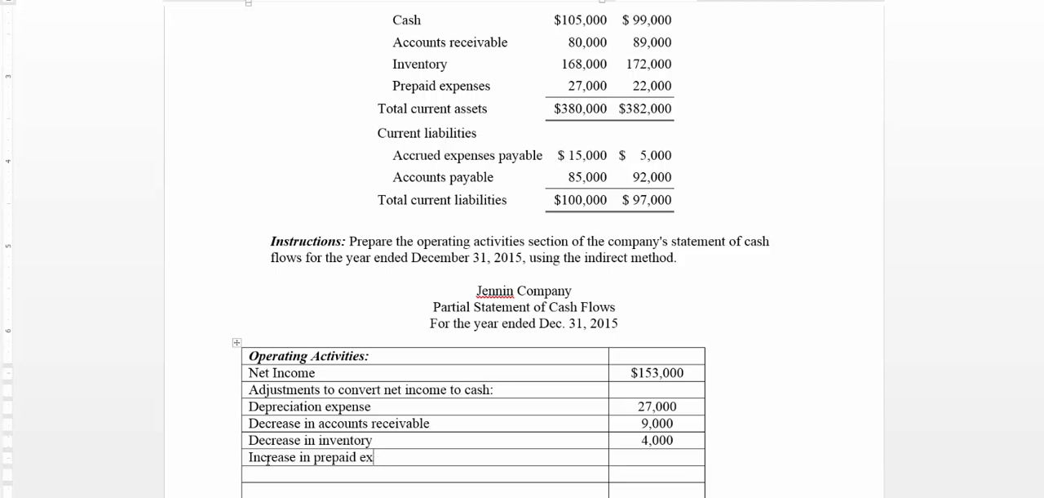
{"action": "type", "text": "penses"}
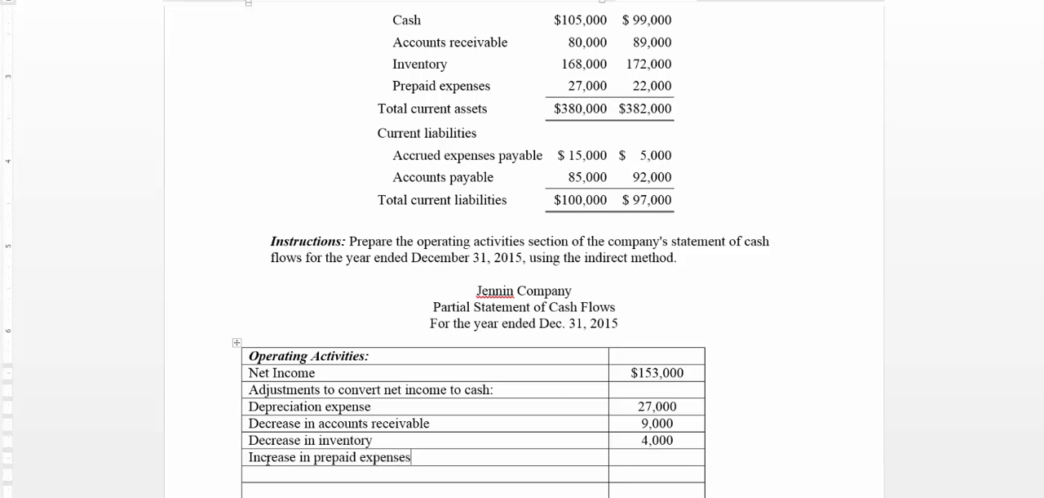
{"action": "type", "text": "("}
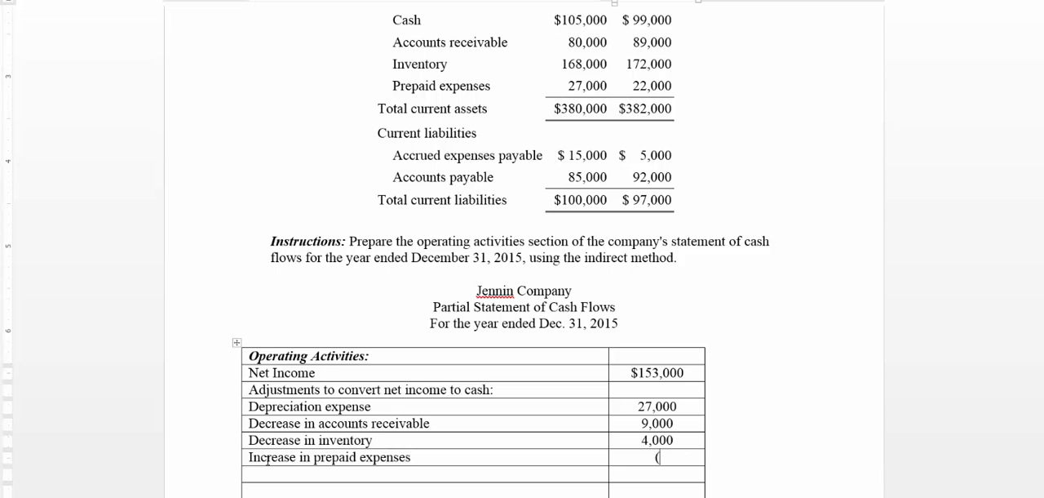
{"action": "type", "text": "5,000"}
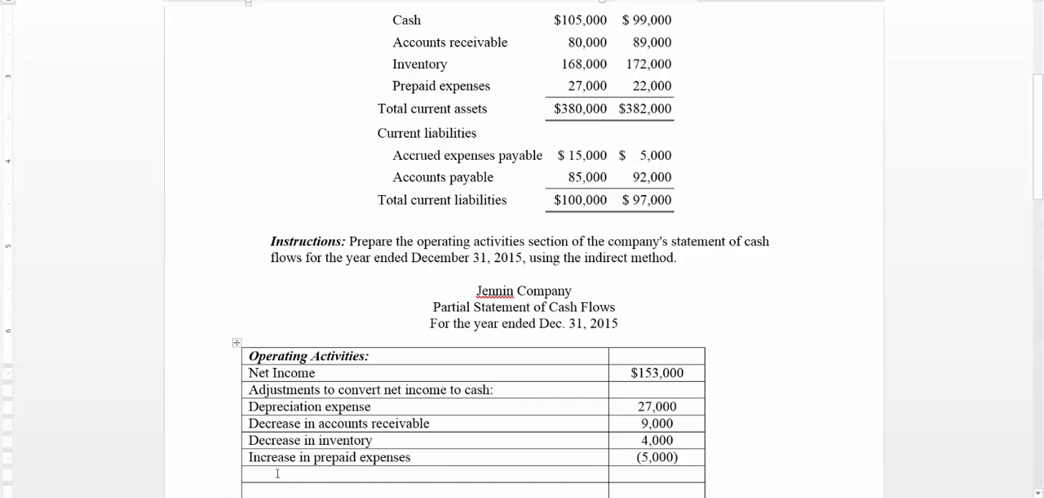
Add Increase in accrued expenses payable at 10,000 and Decrease in accounts payable at (7,000)
{"action": "scroll", "scroll_direction": "down", "scroll_amount": 3}
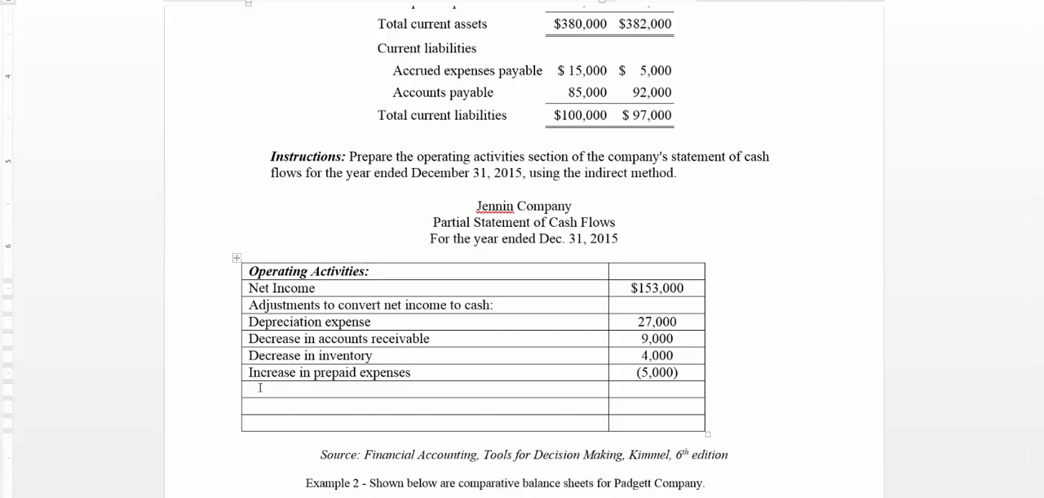
{"action": "mouse_move", "coordinate": [582, 79]}
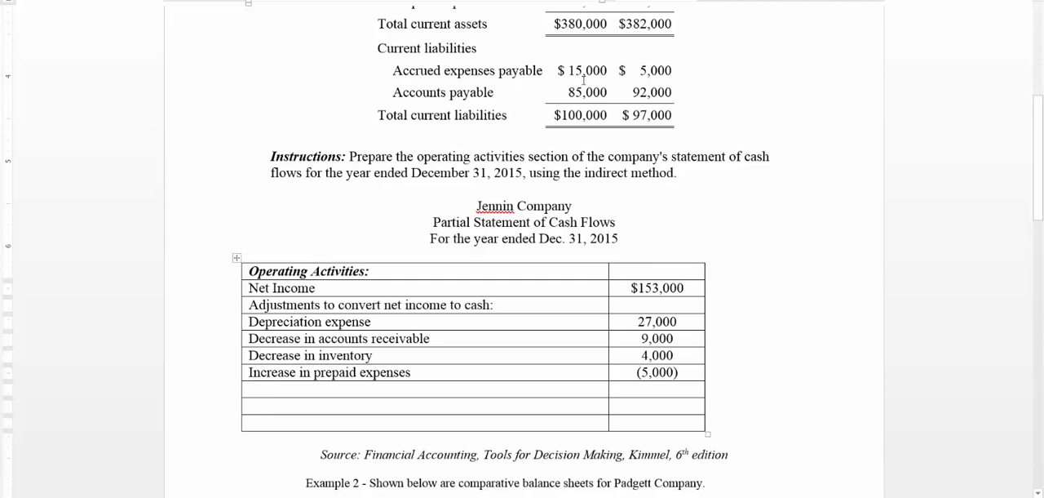
{"action": "type", "text": "Increase in ac"}
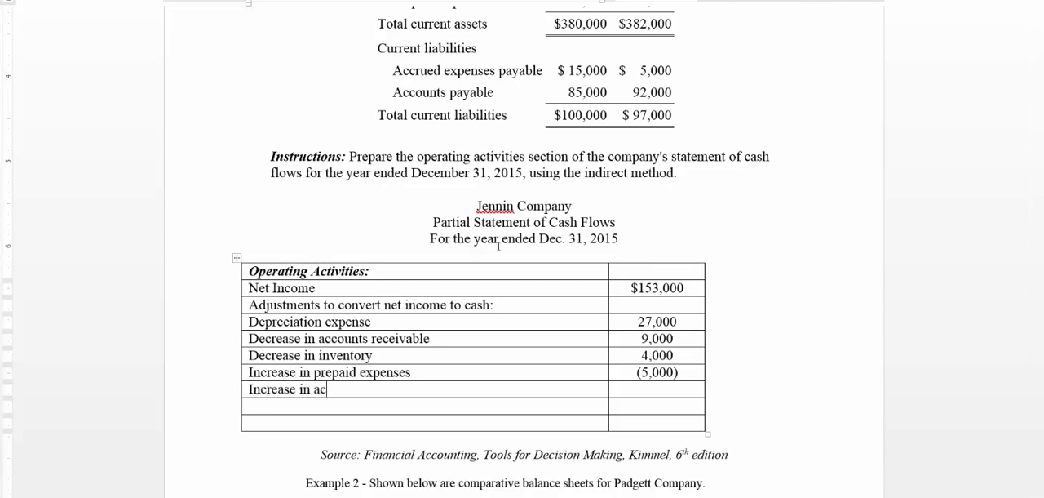
{"action": "type", "text": "crued expenses pa"}
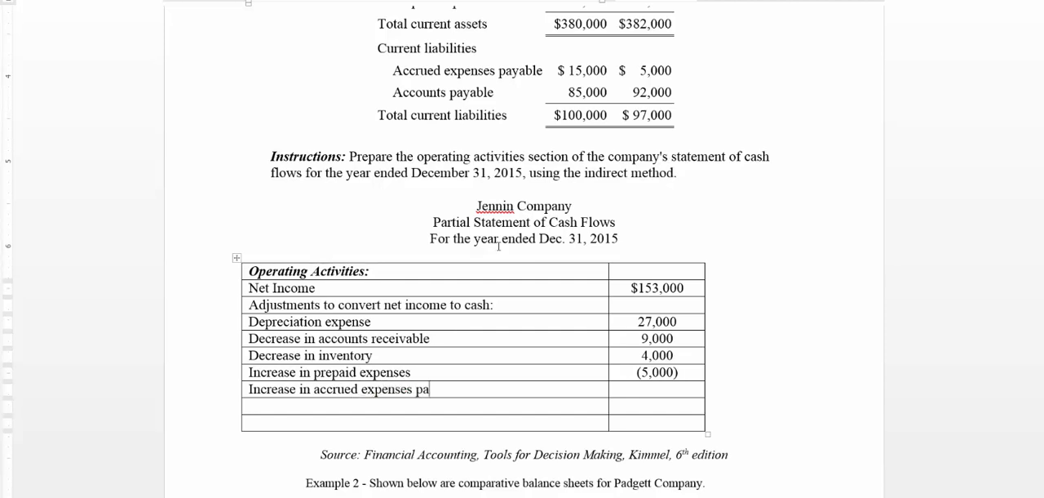
{"action": "type", "text": "yable"}
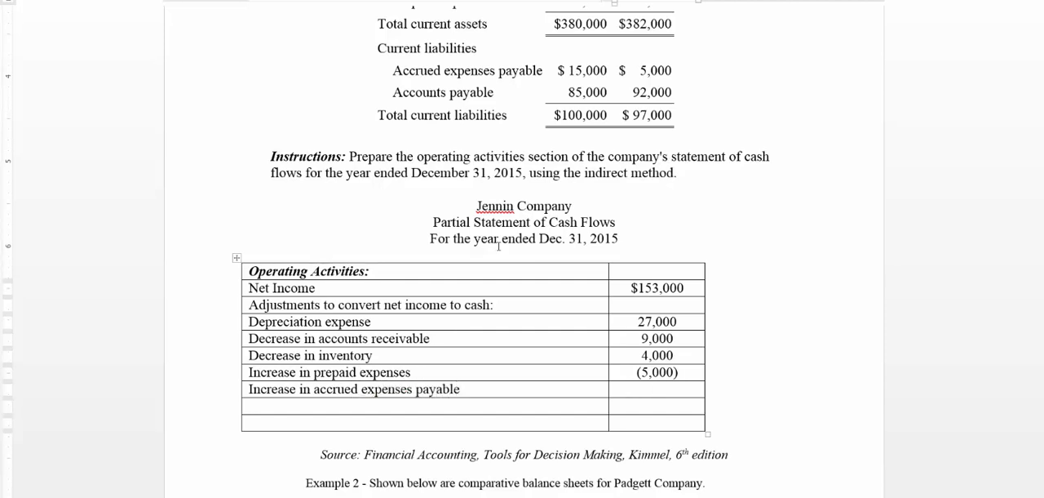
{"action": "type", "text": "10,000"}
{"action": "type", "text": "D"}
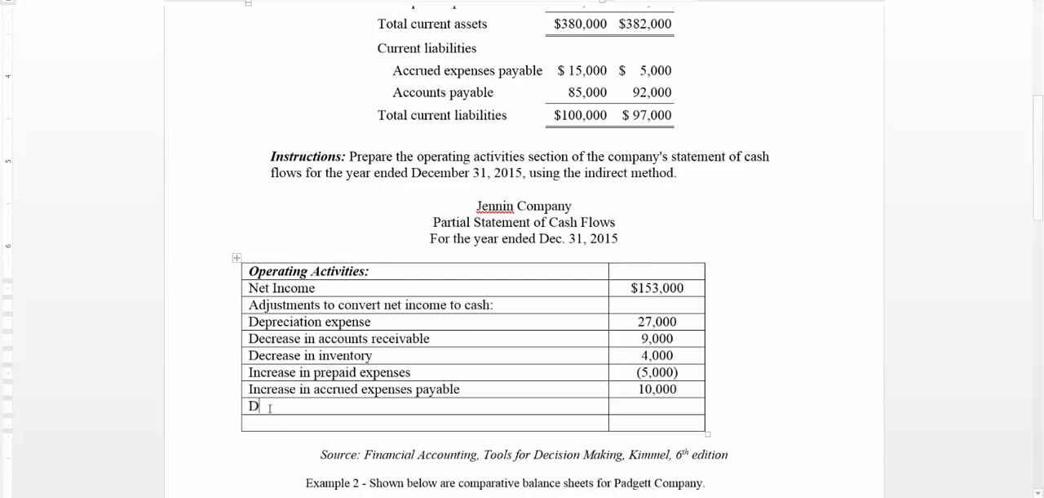
{"action": "type", "text": "ecrease in accounts payable"}
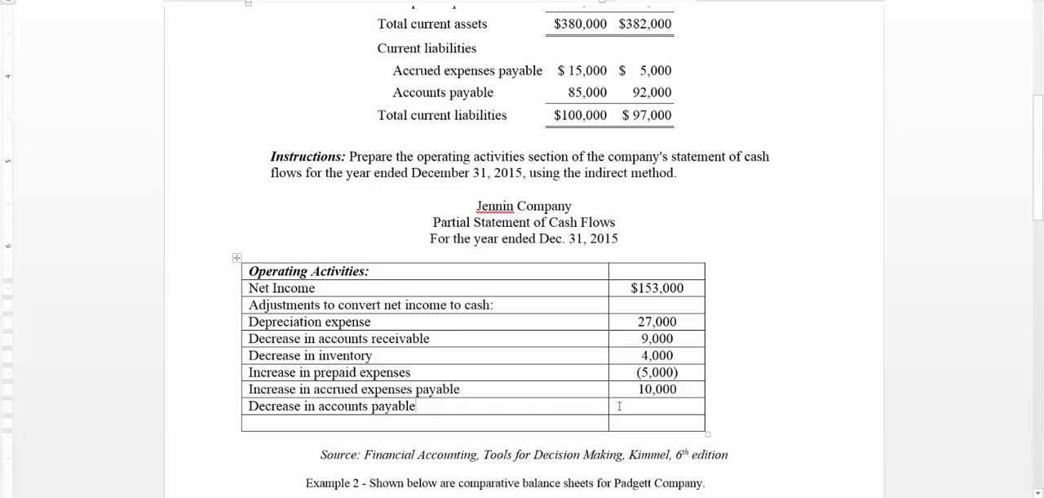
{"action": "type", "text": "(7,000)"}
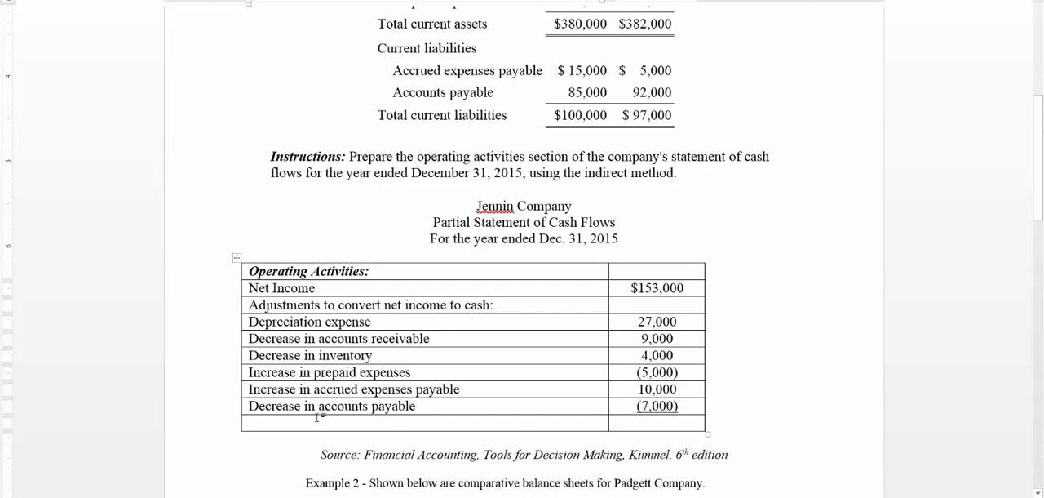
Add a 'Net cash provided by operating activities' row, starting its total with '$1'
{"action": "type", "text": "Net cash"}
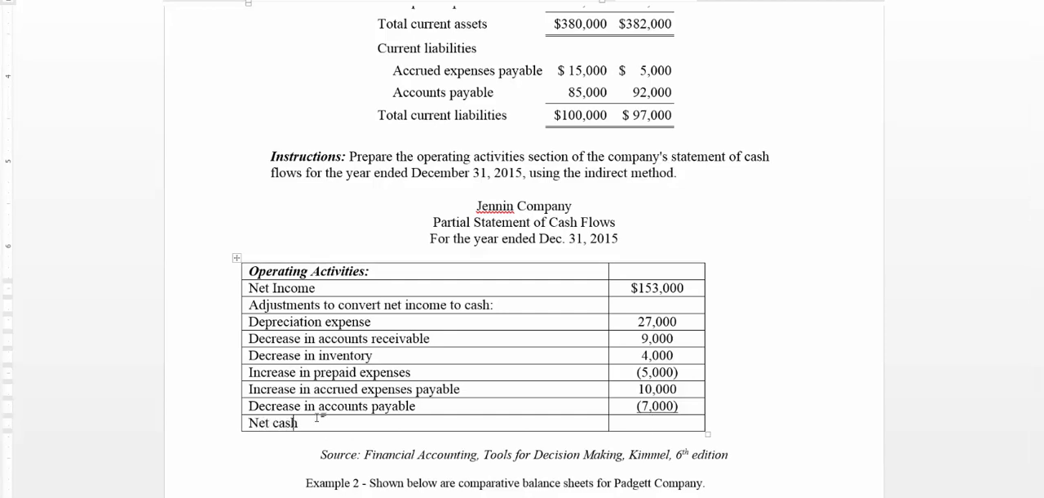
{"action": "type", "text": "provided by operating activities"}
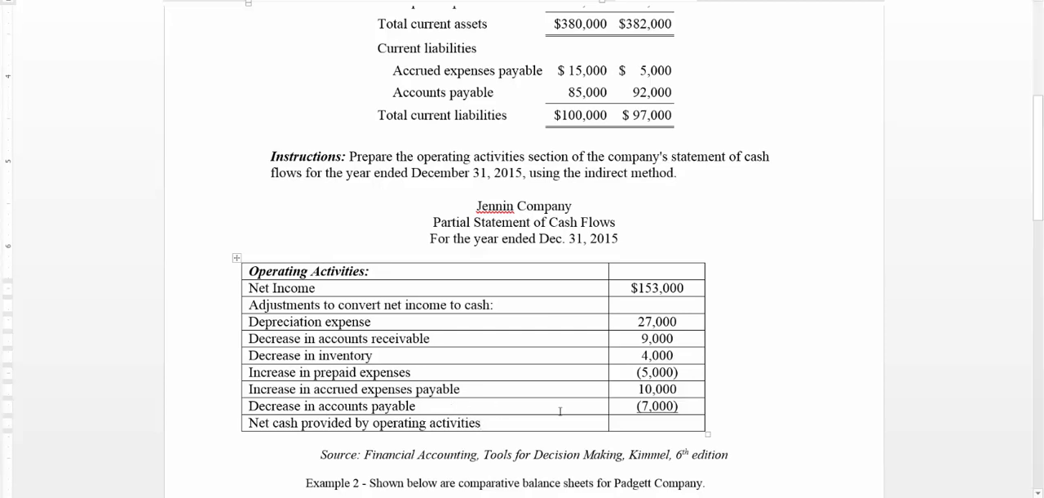
{"action": "type", "text": "$1"}
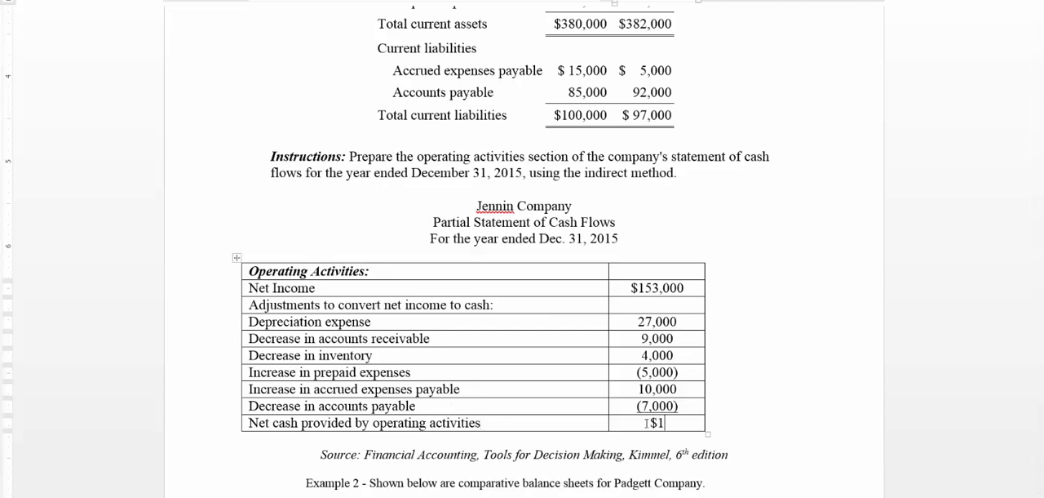